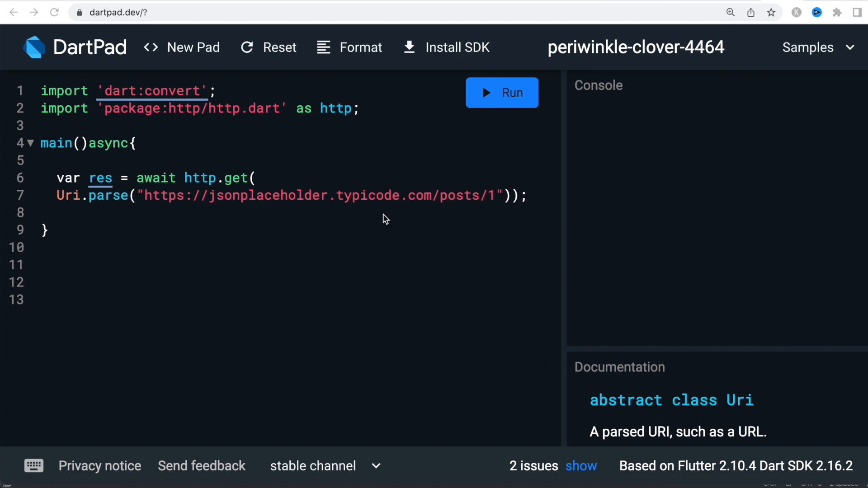
{"action": "mouse_move", "coordinate": [423, 201]}
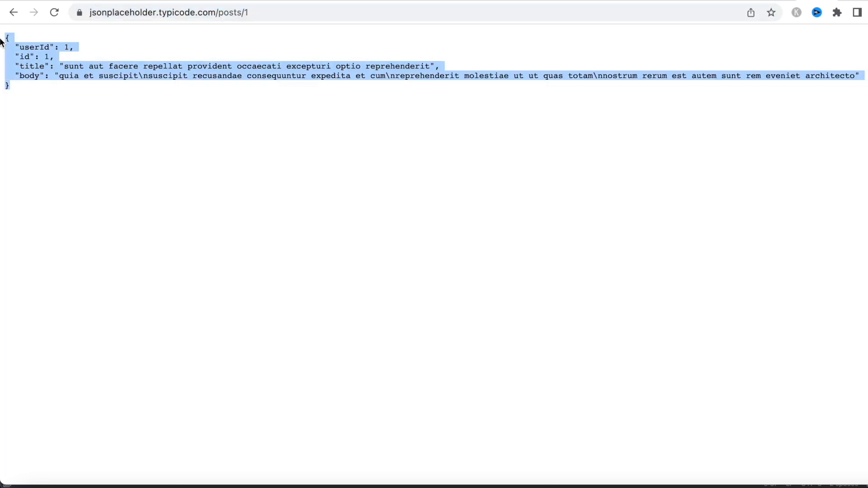
{"action": "mouse_move", "coordinate": [188, 58]}
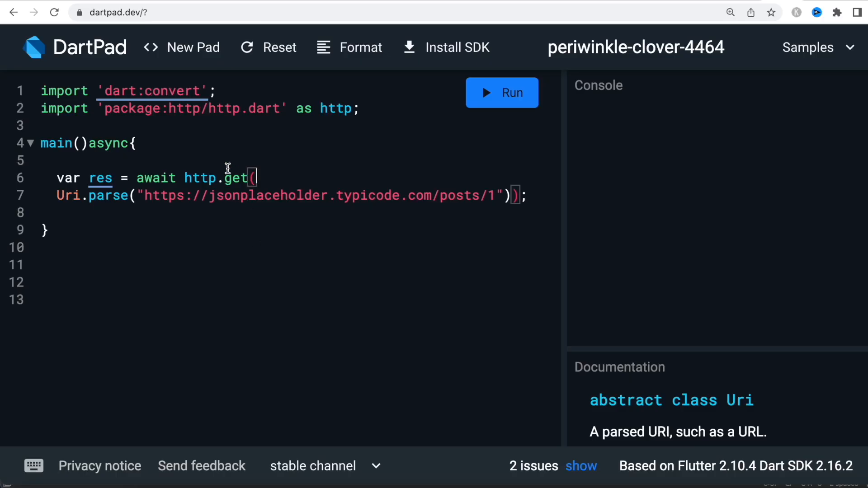
{"action": "mouse_move", "coordinate": [515, 201]}
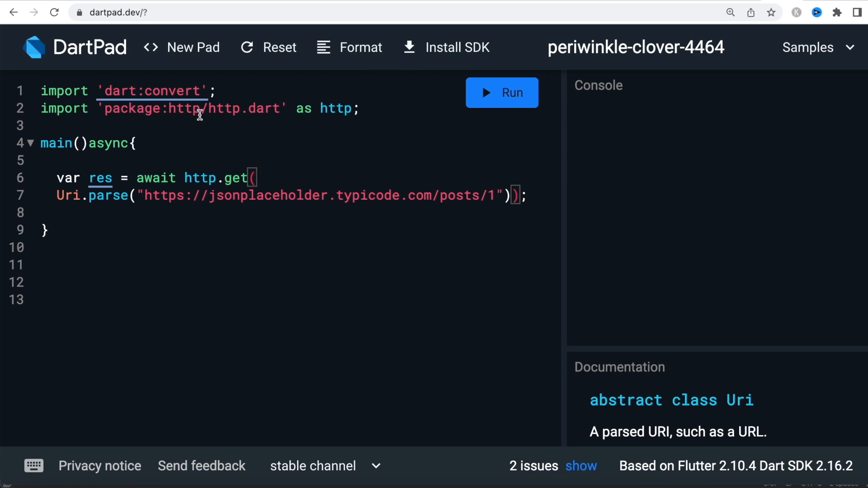
{"action": "mouse_move", "coordinate": [283, 223]}
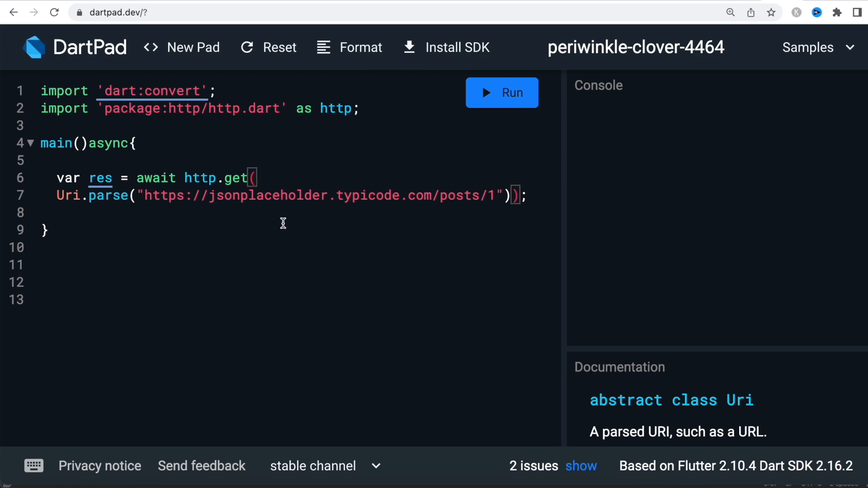
{"action": "mouse_move", "coordinate": [255, 183]}
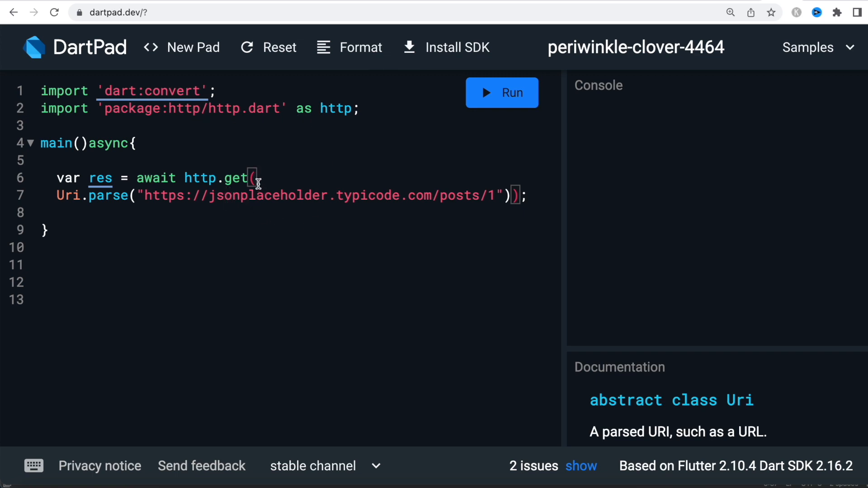
{"action": "mouse_move", "coordinate": [248, 230]}
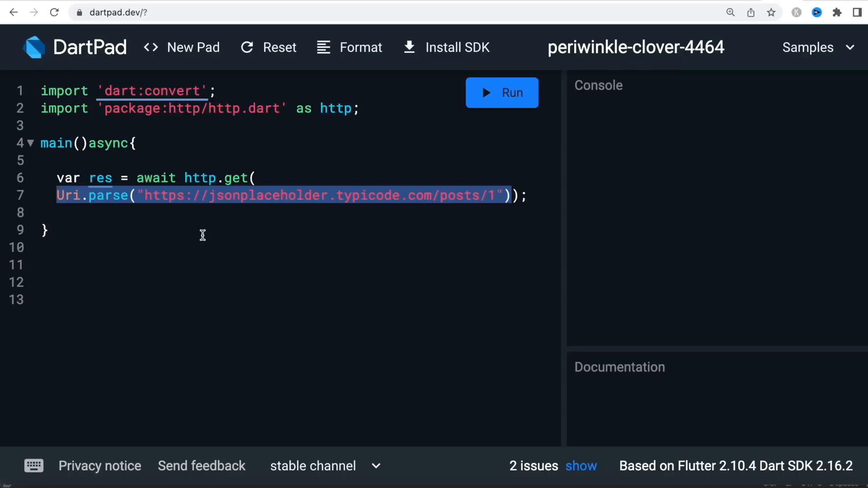
{"action": "mouse_move", "coordinate": [147, 271]}
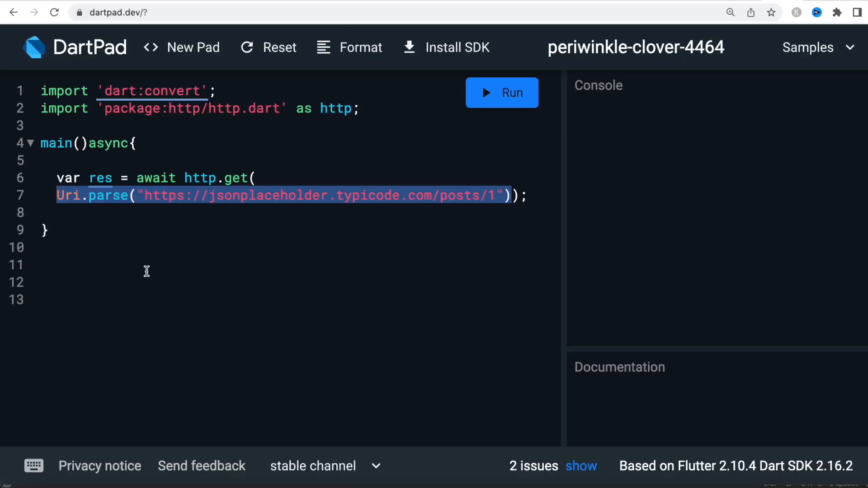
{"action": "mouse_move", "coordinate": [143, 277]}
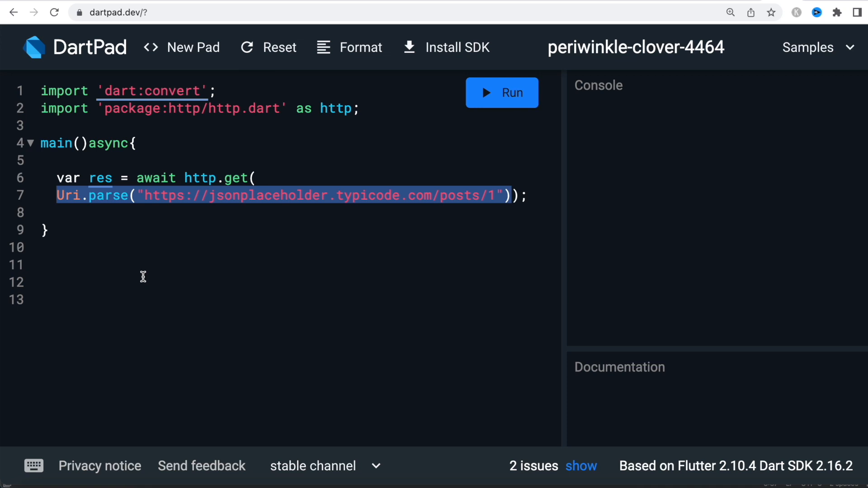
{"action": "mouse_move", "coordinate": [251, 203]}
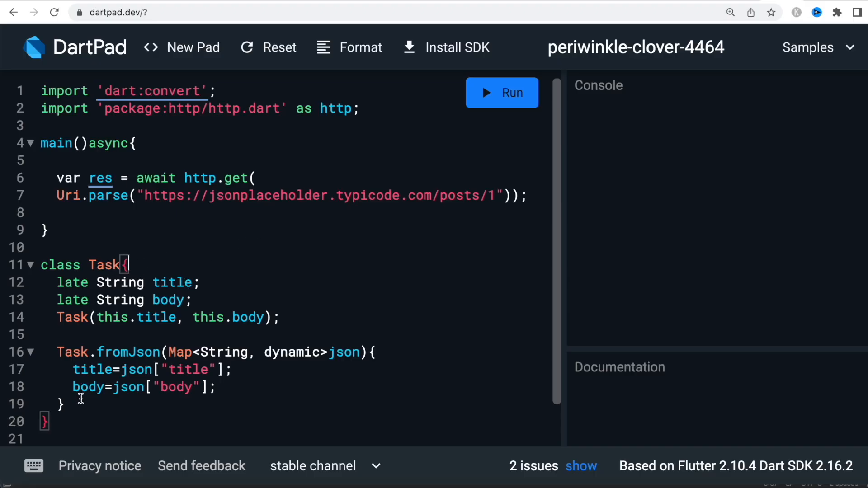
{"action": "mouse_move", "coordinate": [182, 326]}
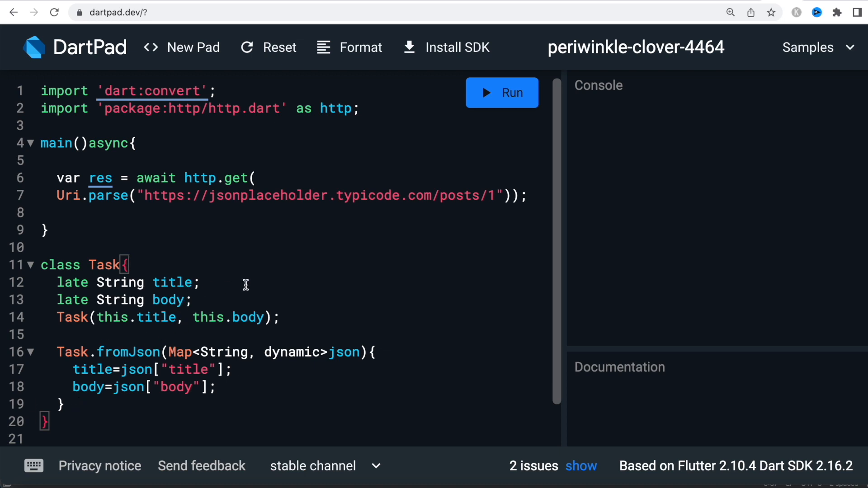
{"action": "mouse_move", "coordinate": [179, 286]}
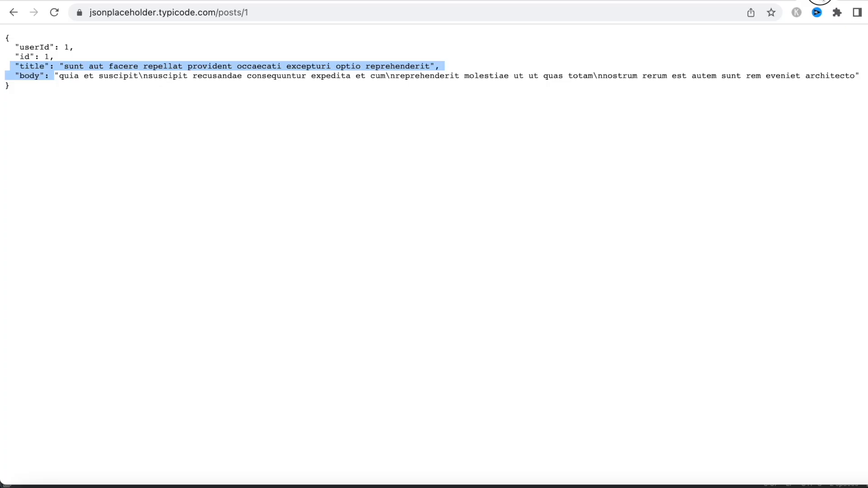
{"action": "mouse_move", "coordinate": [836, 53]}
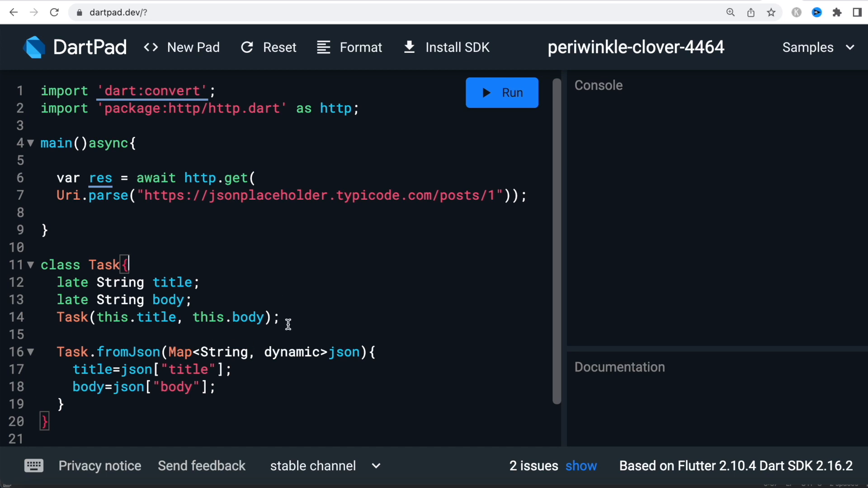
{"action": "triple_click", "coordinate": [166, 317]}
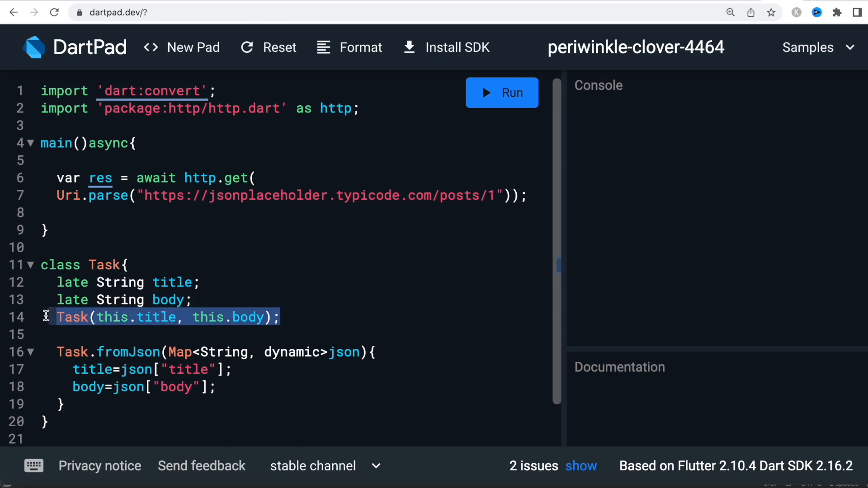
{"action": "mouse_move", "coordinate": [105, 356]}
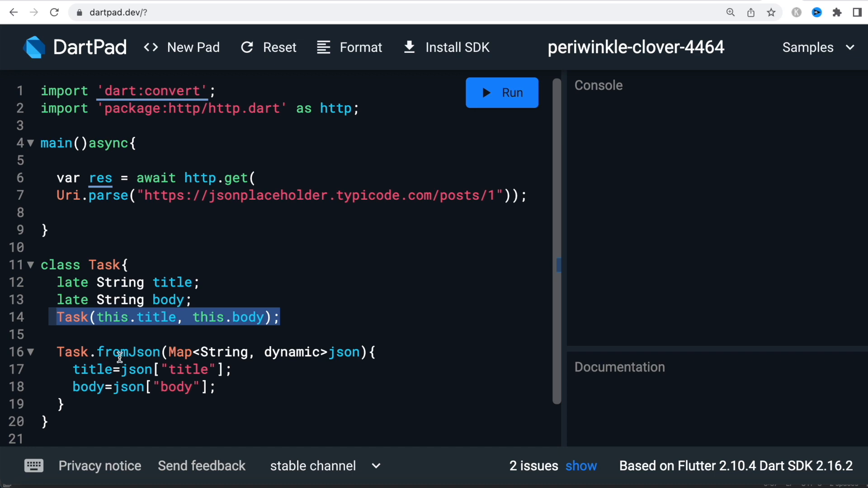
{"action": "double_click", "coordinate": [128, 352]}
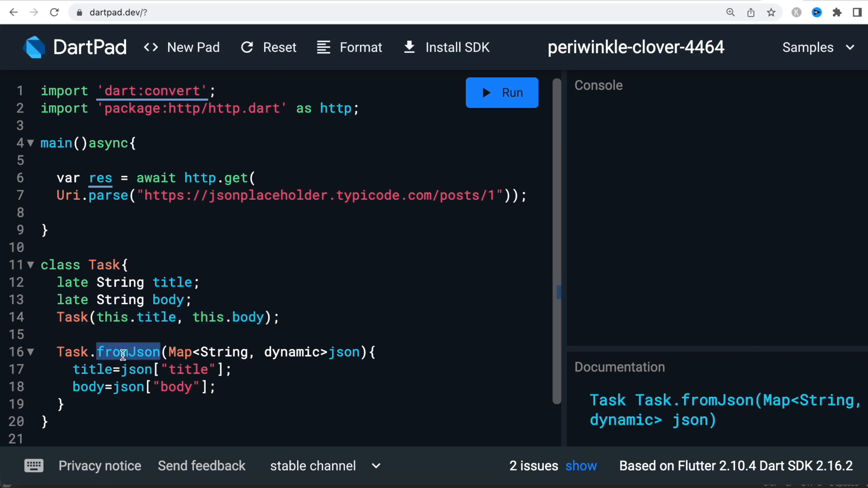
{"action": "mouse_move", "coordinate": [344, 375]}
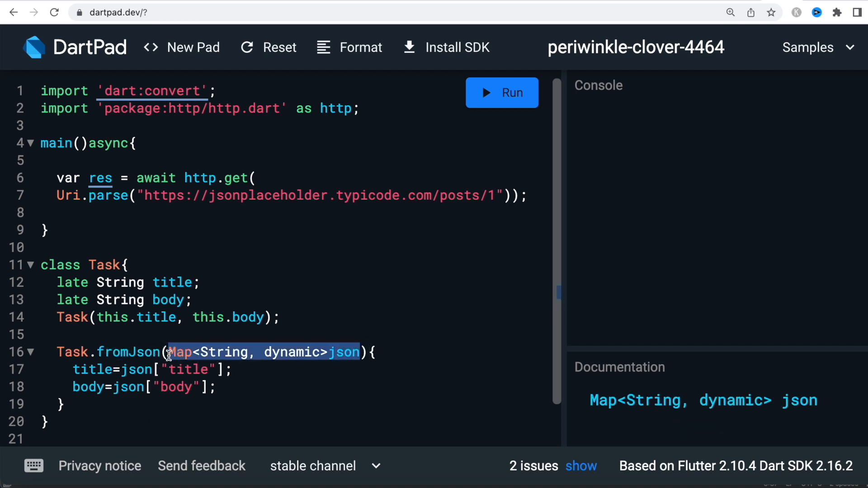
{"action": "mouse_move", "coordinate": [179, 373]}
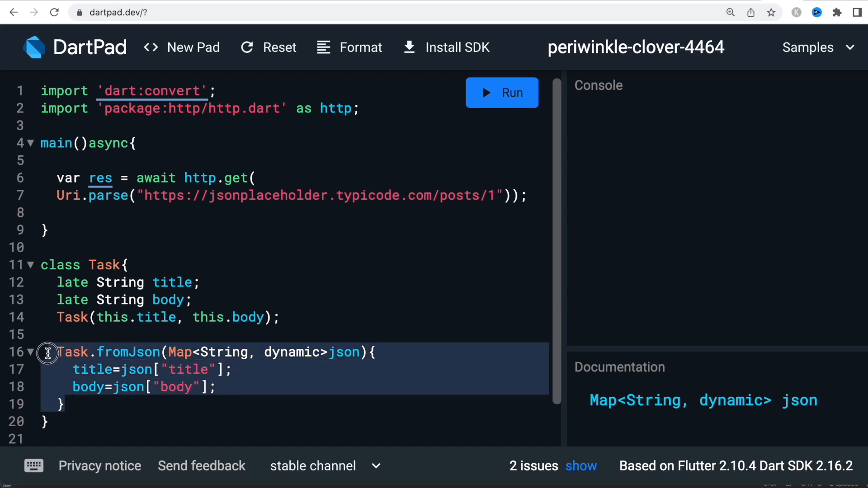
{"action": "mouse_move", "coordinate": [159, 220]}
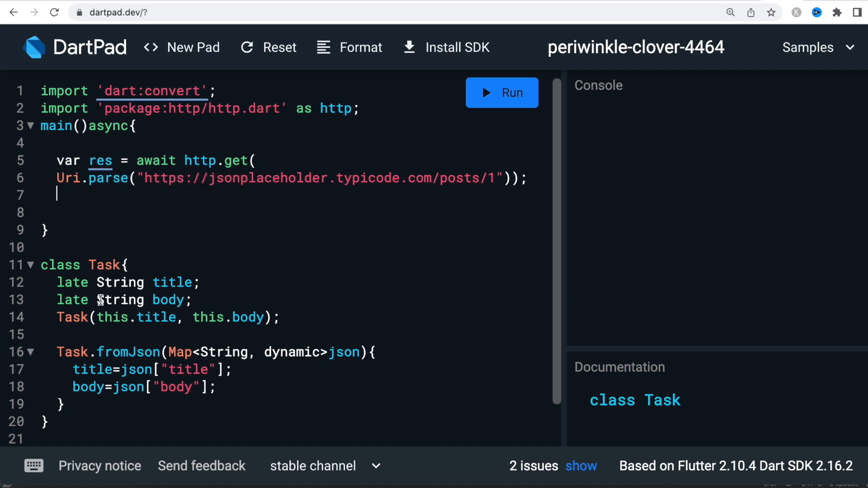
Assign Task.fromJson(jsonDecode(res.body)) to a Task variable and add a print of its field
{"action": "type", "text": "Task task=Task.fromJson(jsonDecode(res.body));"}
{"action": "left_click", "coordinate": [291, 212]}
{"action": "type", "text": "print(task.title);"}
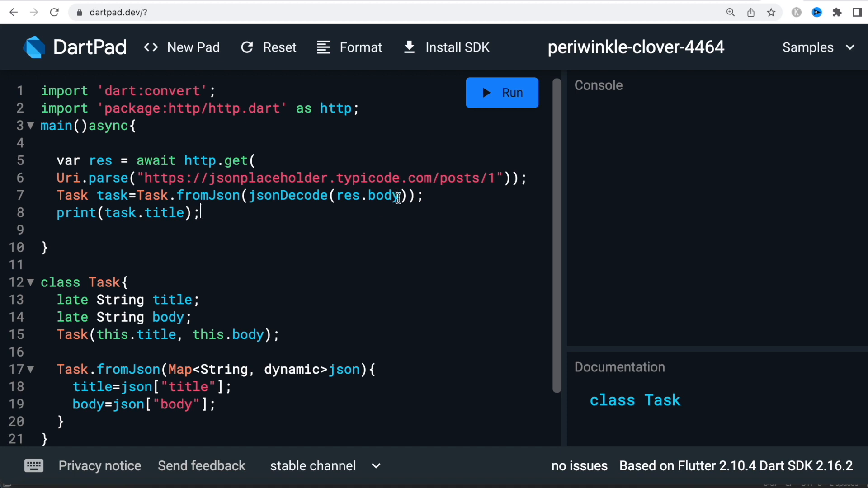
{"action": "double_click", "coordinate": [368, 196]}
{"action": "type", "text": "body"}
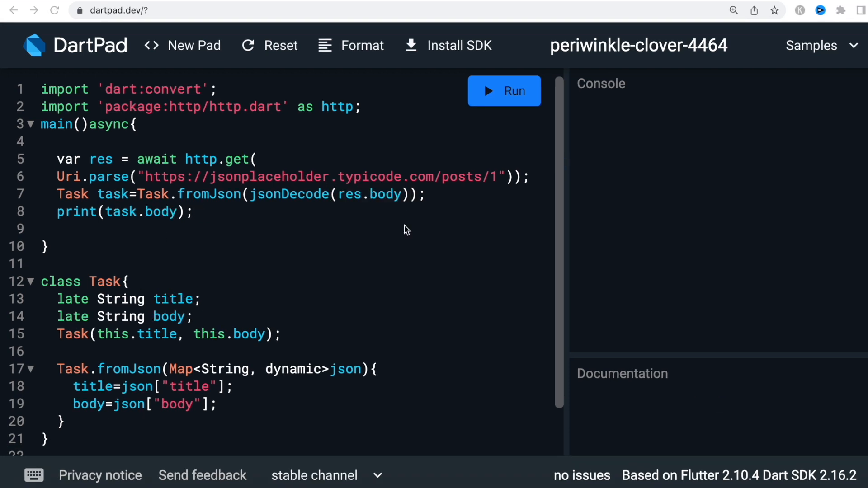
{"action": "mouse_move", "coordinate": [378, 214]}
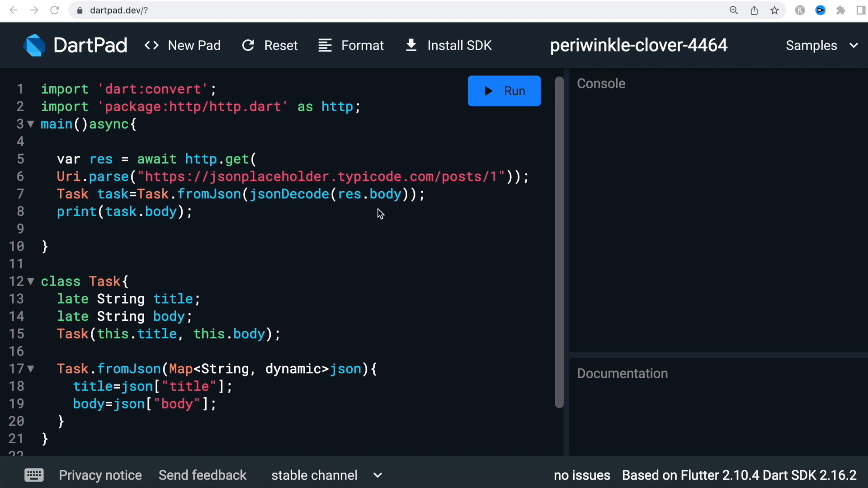
{"action": "mouse_move", "coordinate": [292, 212]}
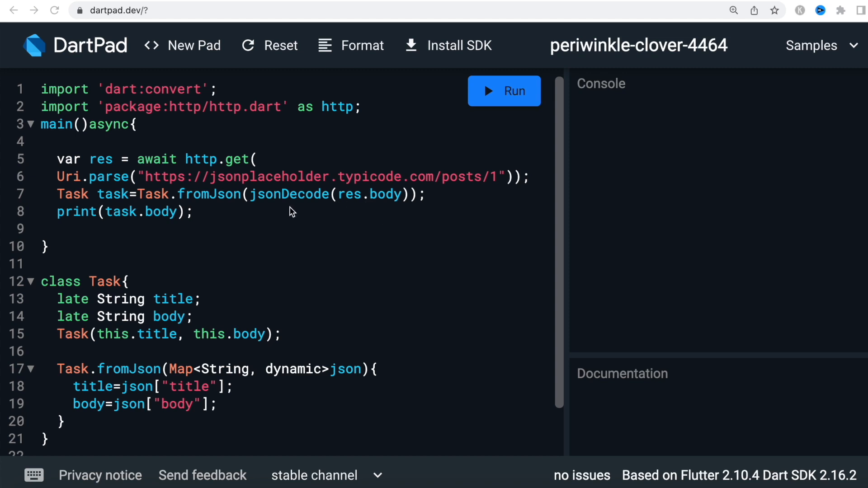
{"action": "mouse_move", "coordinate": [398, 201]}
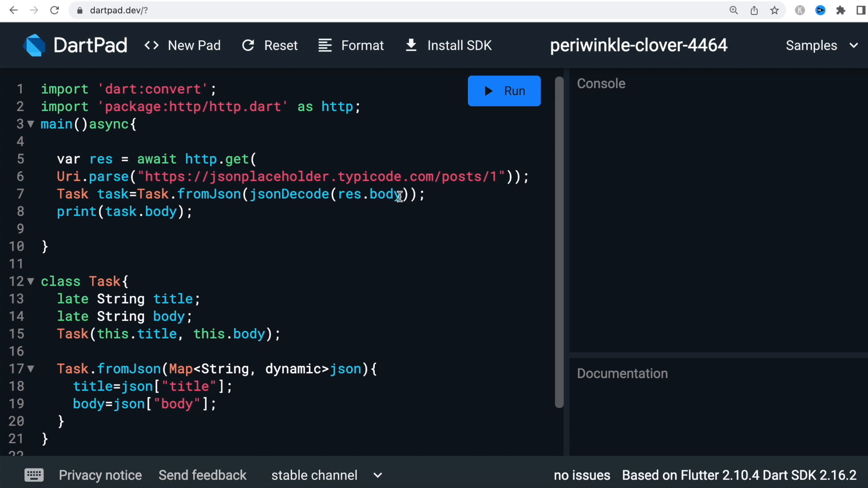
{"action": "mouse_move", "coordinate": [282, 210]}
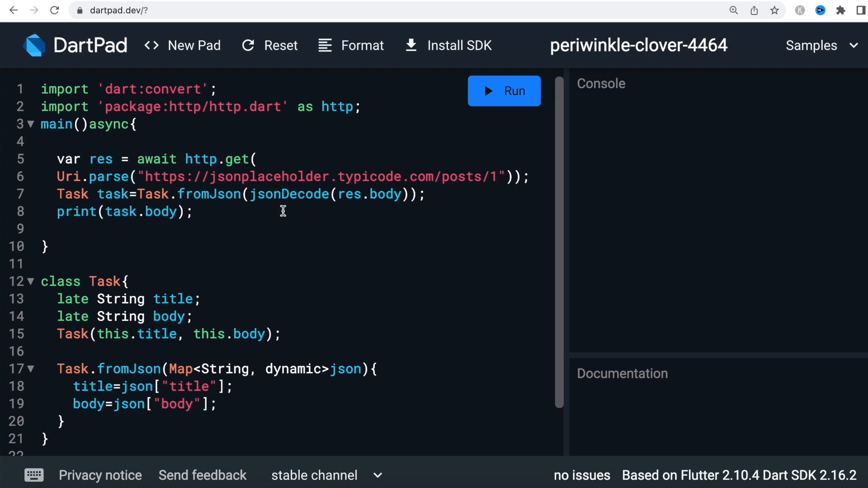
{"action": "mouse_move", "coordinate": [296, 198]}
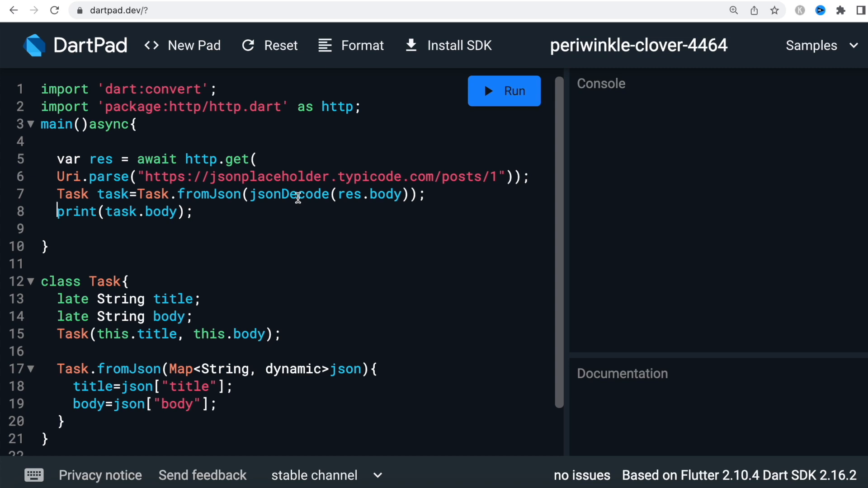
{"action": "mouse_move", "coordinate": [214, 198]}
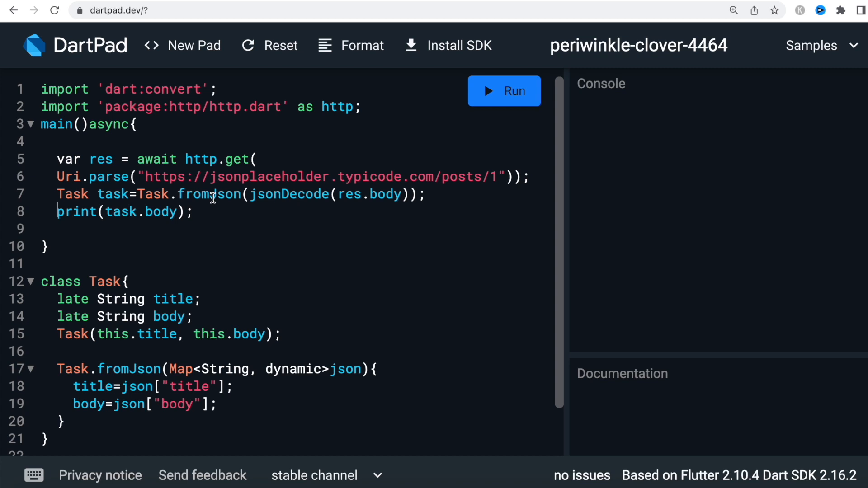
{"action": "mouse_move", "coordinate": [346, 371]}
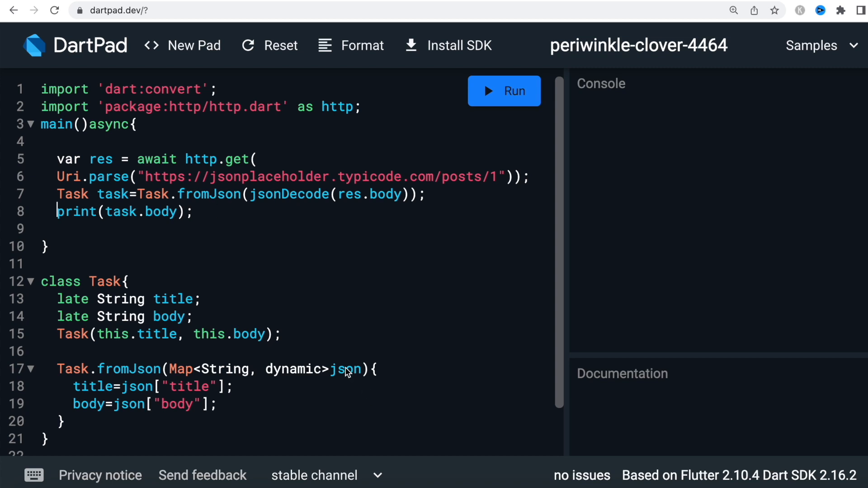
{"action": "mouse_move", "coordinate": [195, 246]}
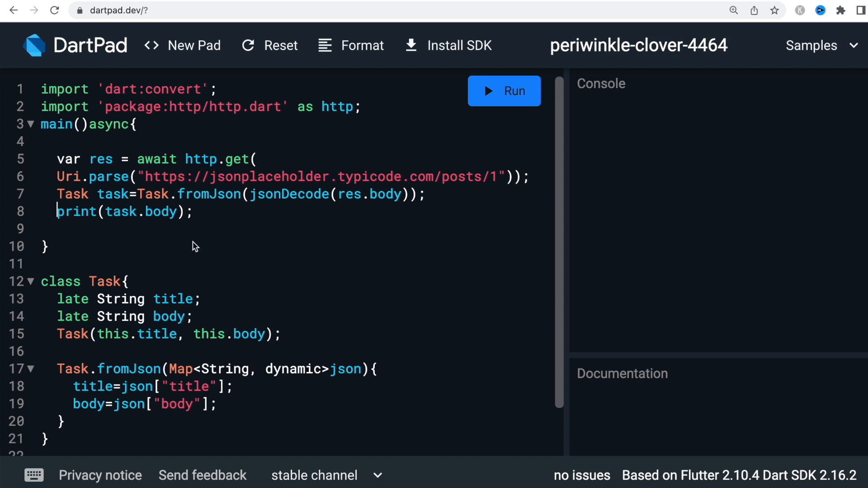
{"action": "mouse_move", "coordinate": [141, 218]}
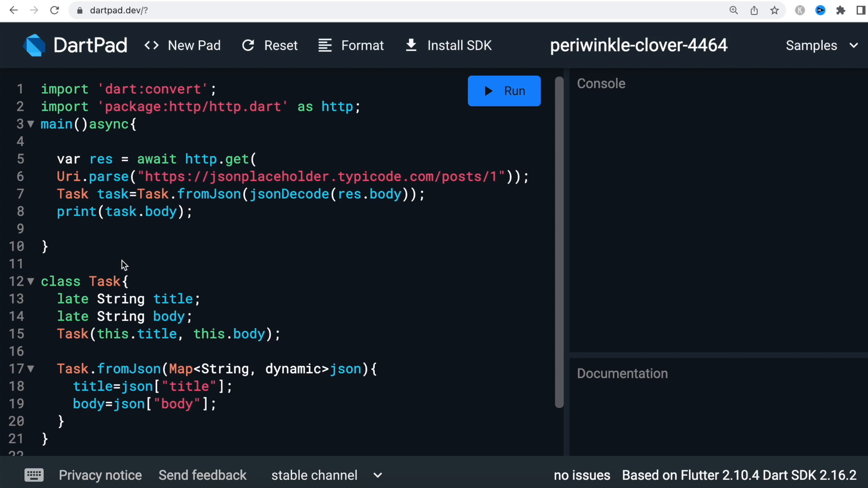
{"action": "mouse_move", "coordinate": [136, 260]}
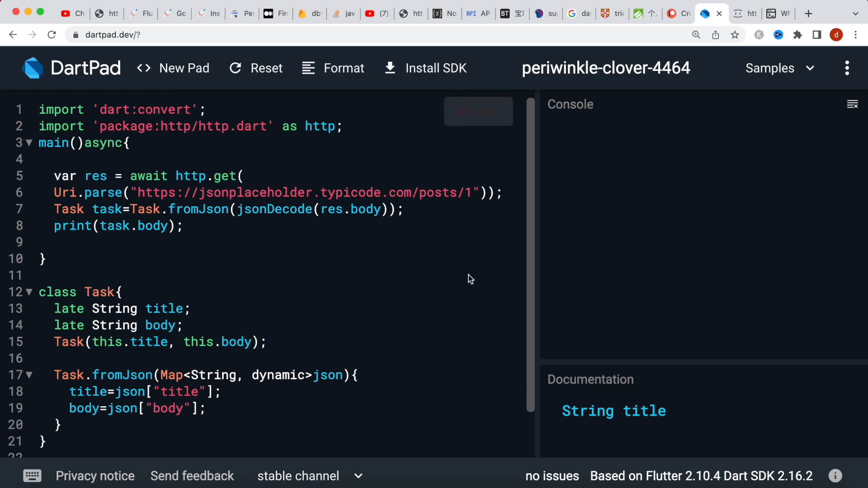
Run the program and compare the printed body with the raw JSON post
{"action": "left_click", "coordinate": [477, 111]}
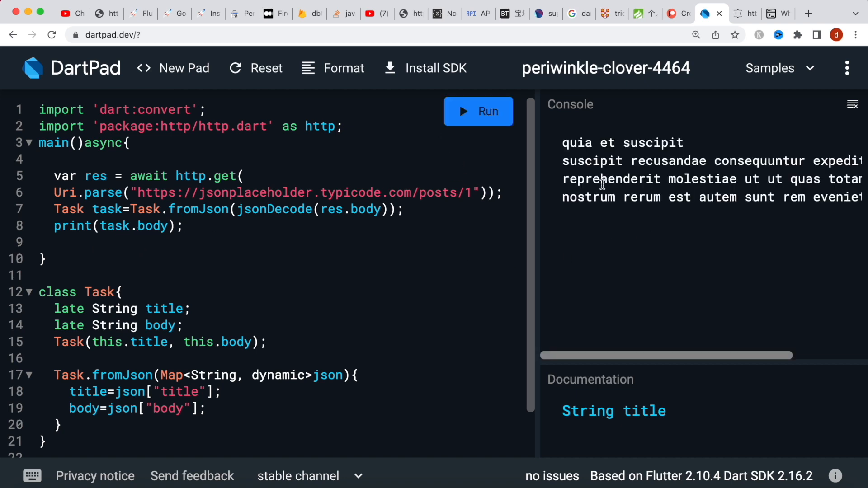
{"action": "left_click", "coordinate": [743, 12]}
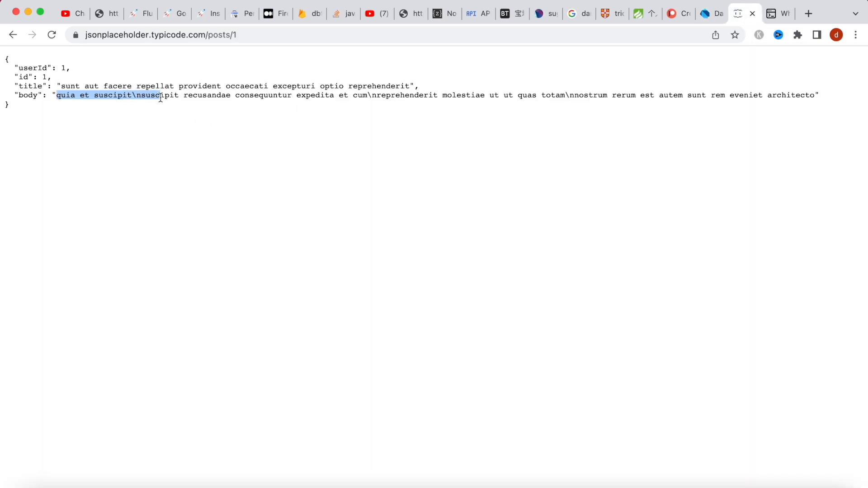
{"action": "left_click", "coordinate": [710, 13]}
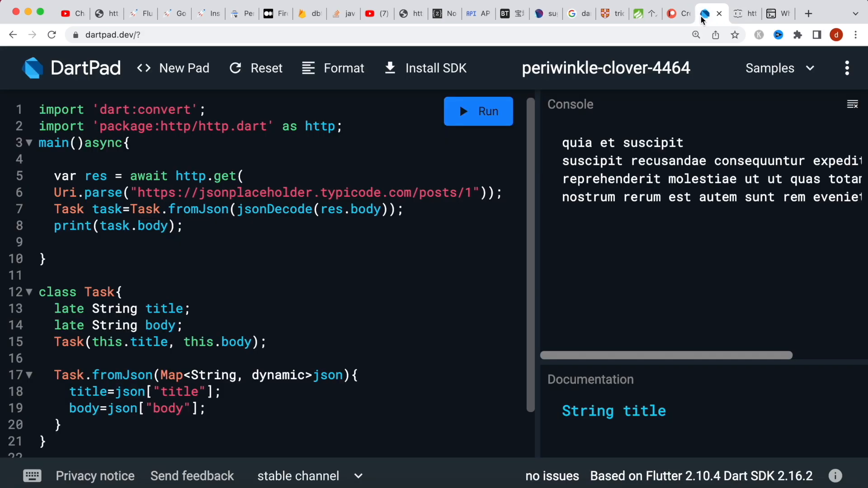
Change the print to task.title, run it, and confirm the output matches the JSON's title
{"action": "double_click", "coordinate": [152, 226]}
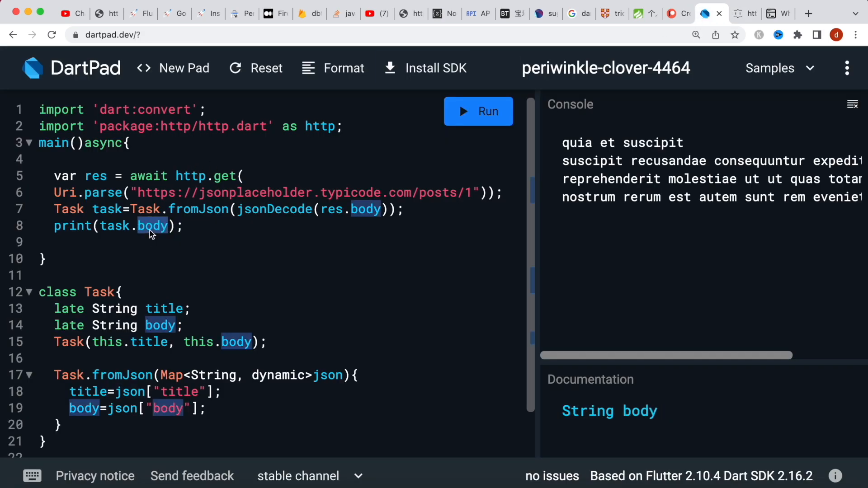
{"action": "type", "text": "title"}
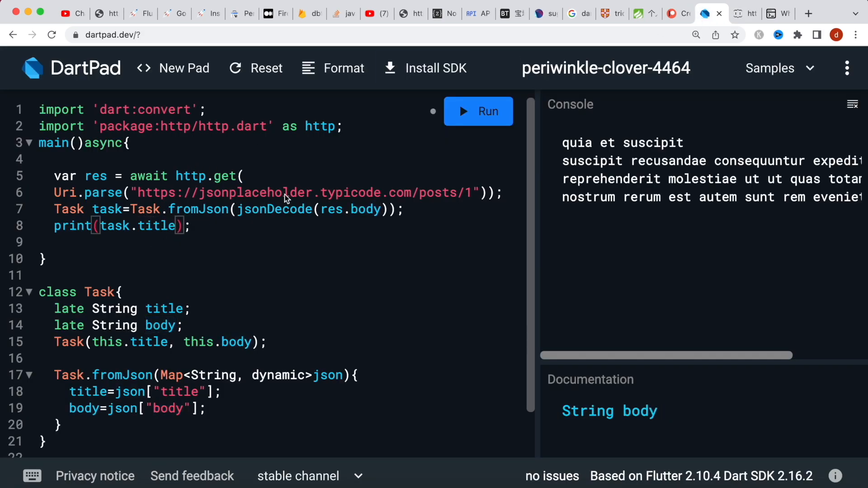
{"action": "left_click", "coordinate": [477, 110]}
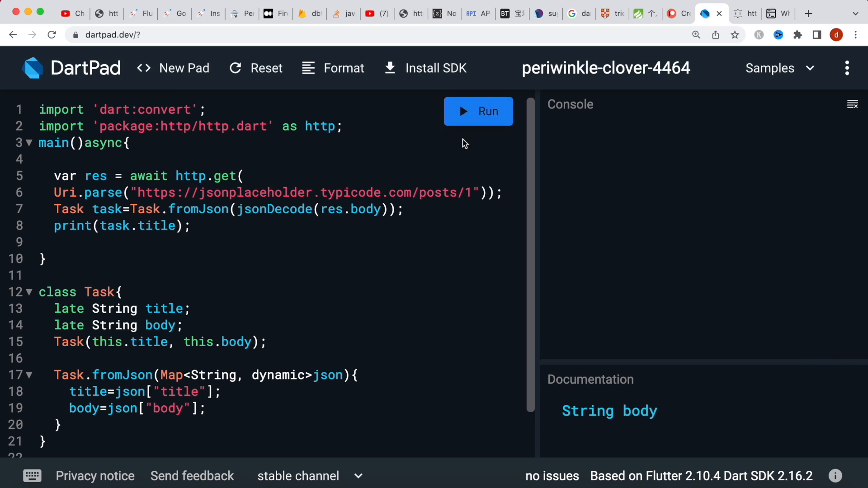
{"action": "left_click", "coordinate": [478, 110]}
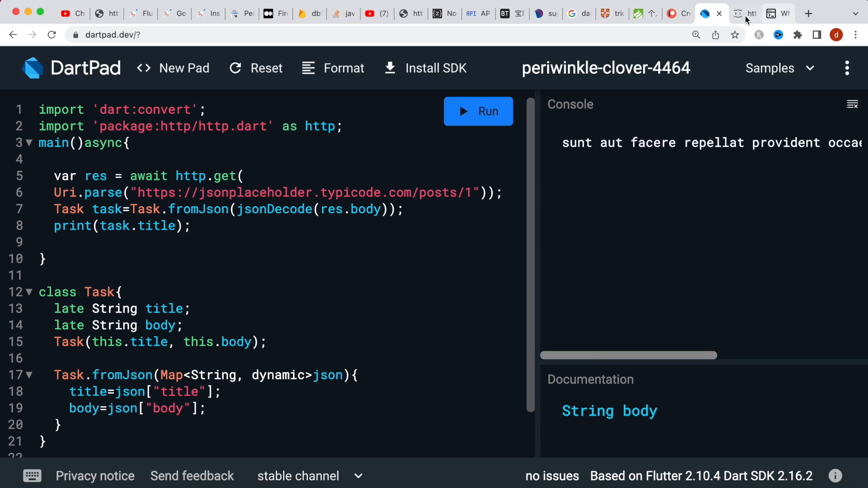
{"action": "left_click", "coordinate": [736, 13]}
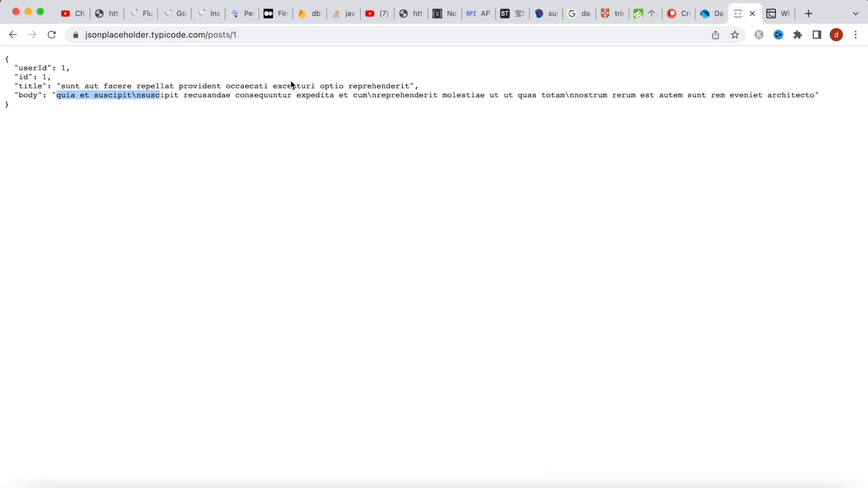
{"action": "left_click", "coordinate": [711, 13]}
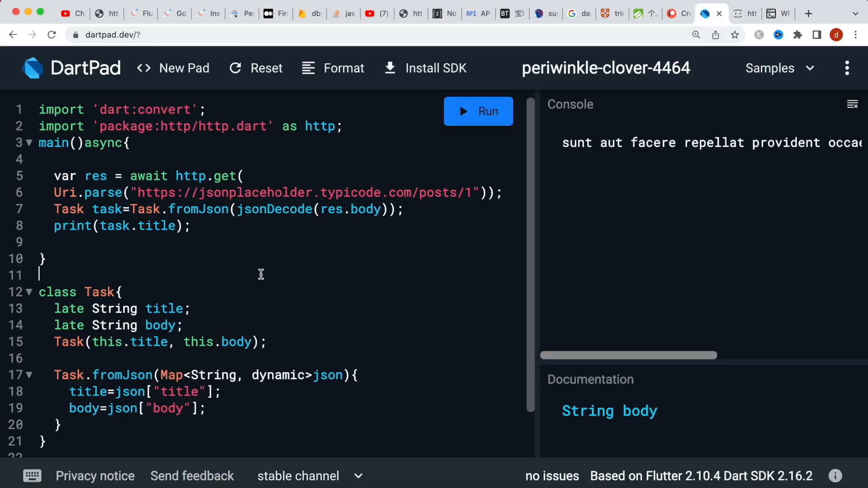
{"action": "mouse_move", "coordinate": [401, 243]}
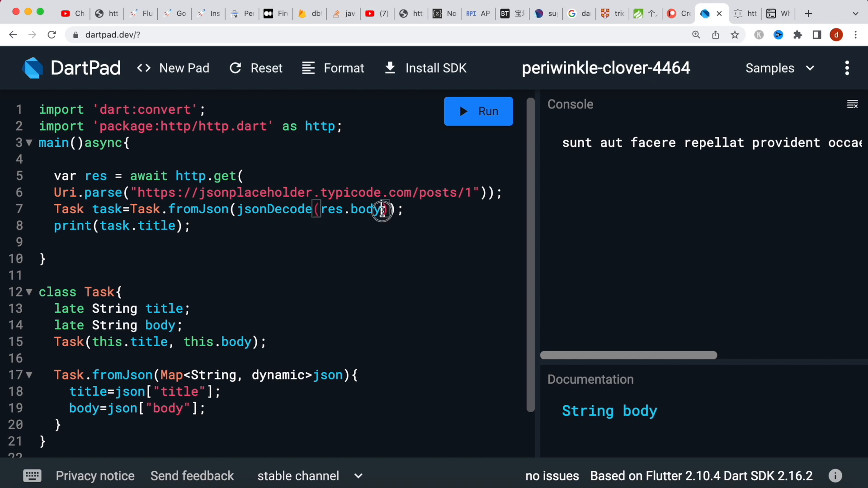
{"action": "double_click", "coordinate": [349, 208]}
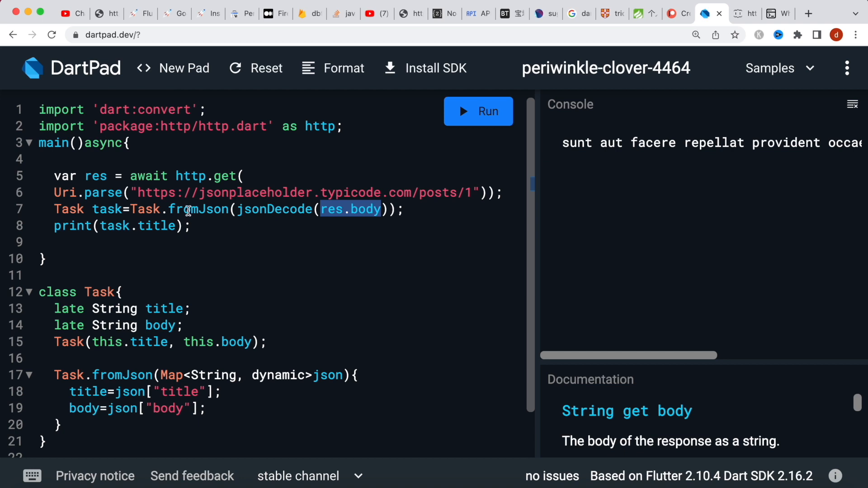
{"action": "mouse_move", "coordinate": [229, 225]}
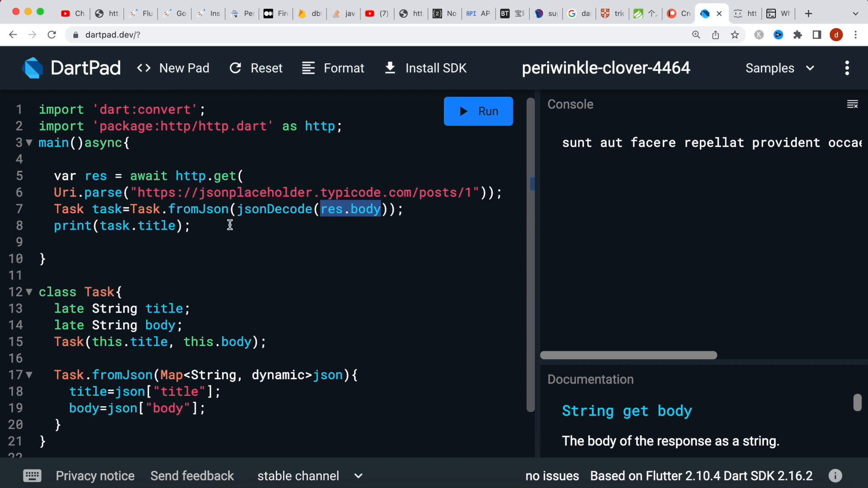
{"action": "mouse_move", "coordinate": [188, 210]}
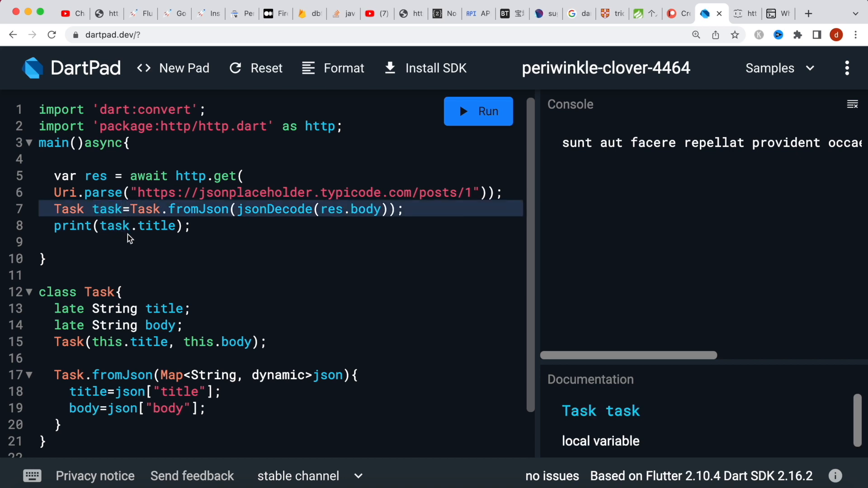
{"action": "mouse_move", "coordinate": [166, 307]}
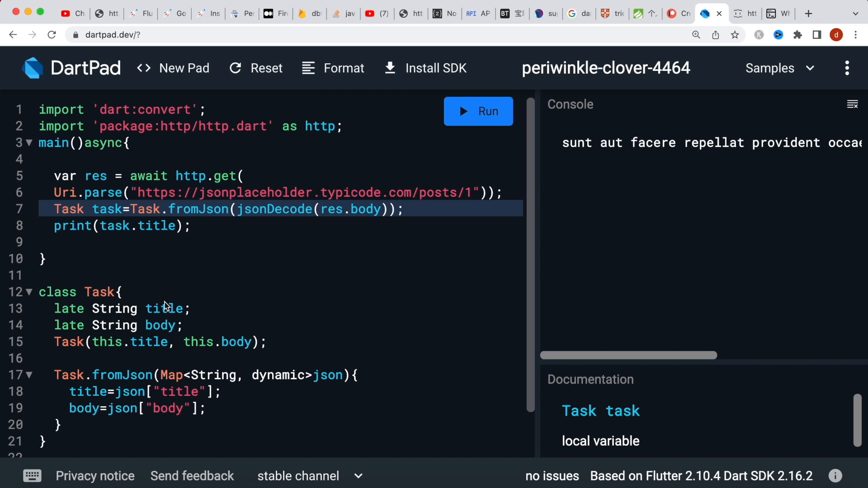
{"action": "mouse_move", "coordinate": [149, 278]}
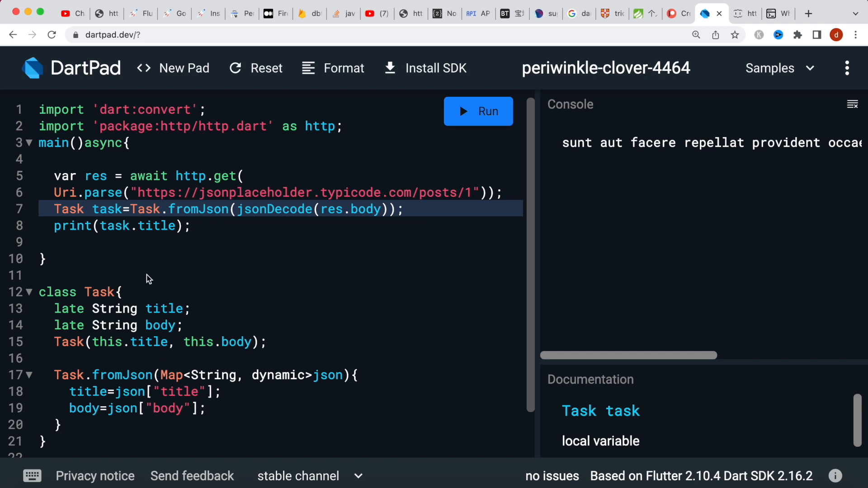
{"action": "mouse_move", "coordinate": [139, 233]}
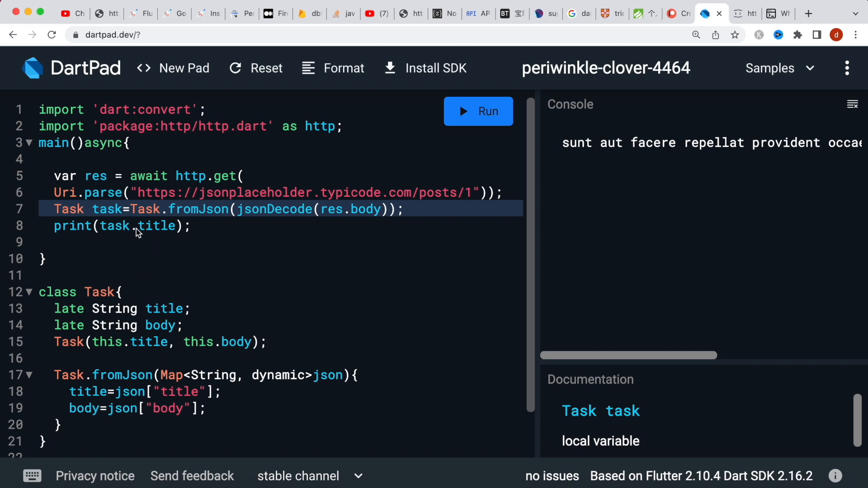
{"action": "mouse_move", "coordinate": [135, 237]}
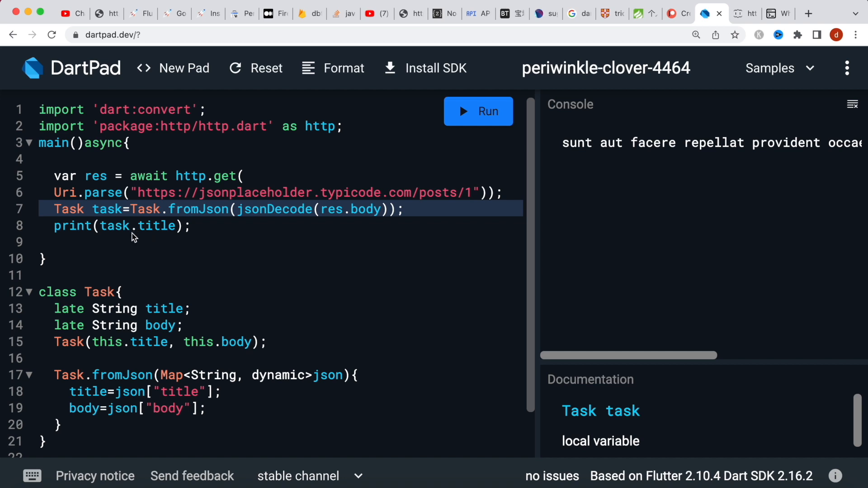